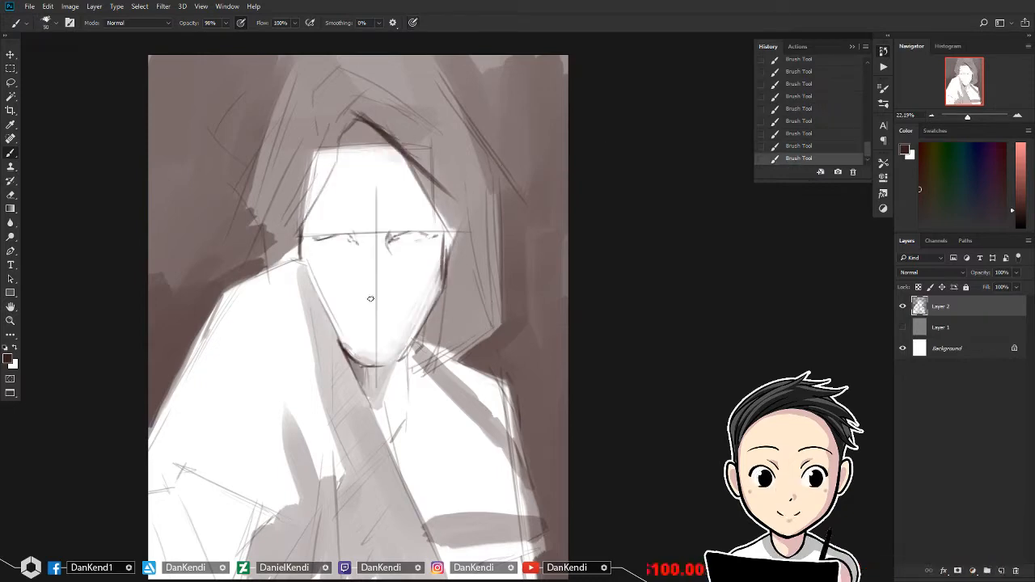
- Block in skin, red hair, white shirt and dark background colours over the greyscale sketch
left_click(162, 6)
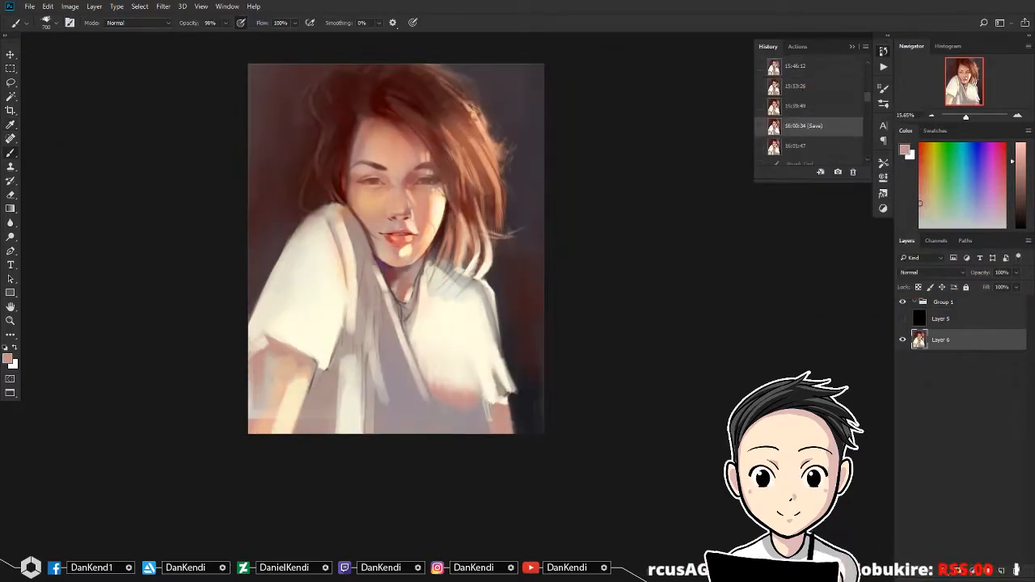
left_click(806, 106)
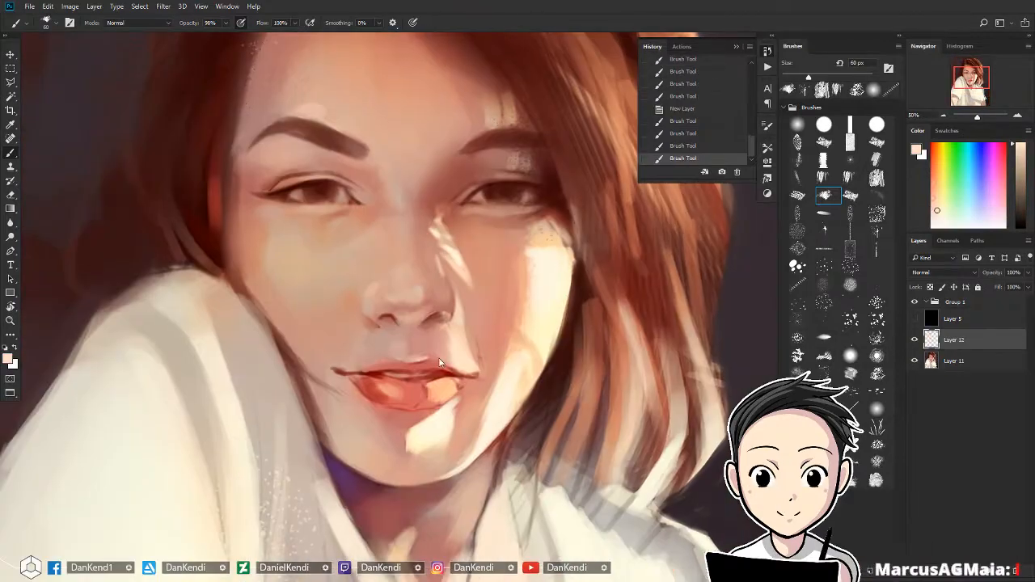
- Repaint the red hair as a shoulder-length cut, then bring up the Filter menu
left_click_drag(440, 362, 380, 396)
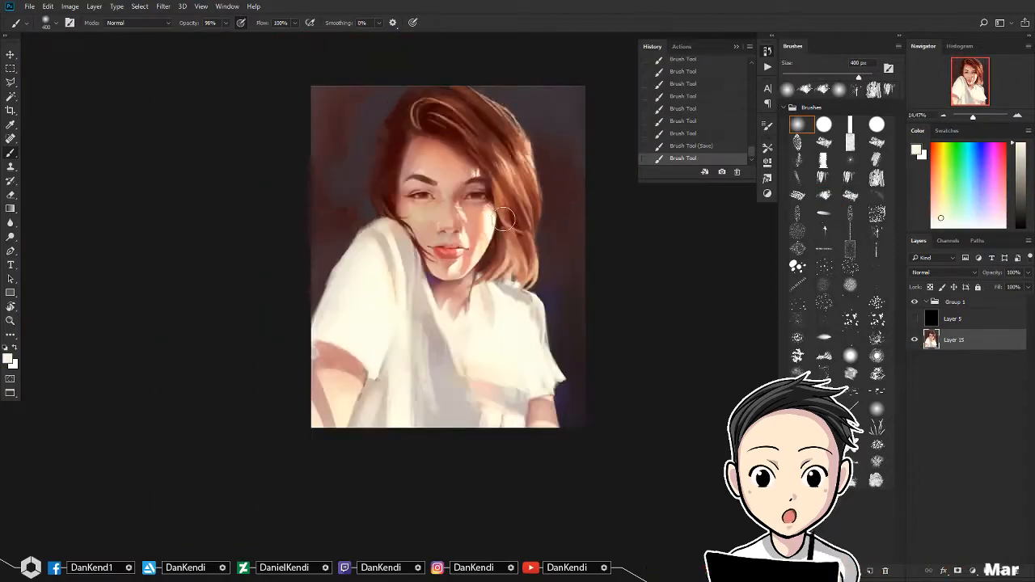
left_click(163, 7)
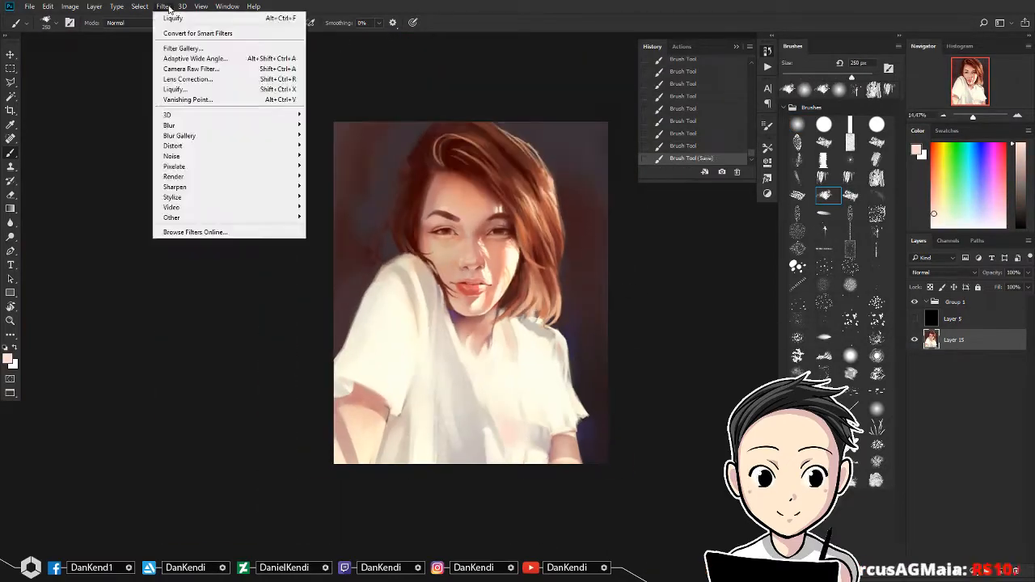